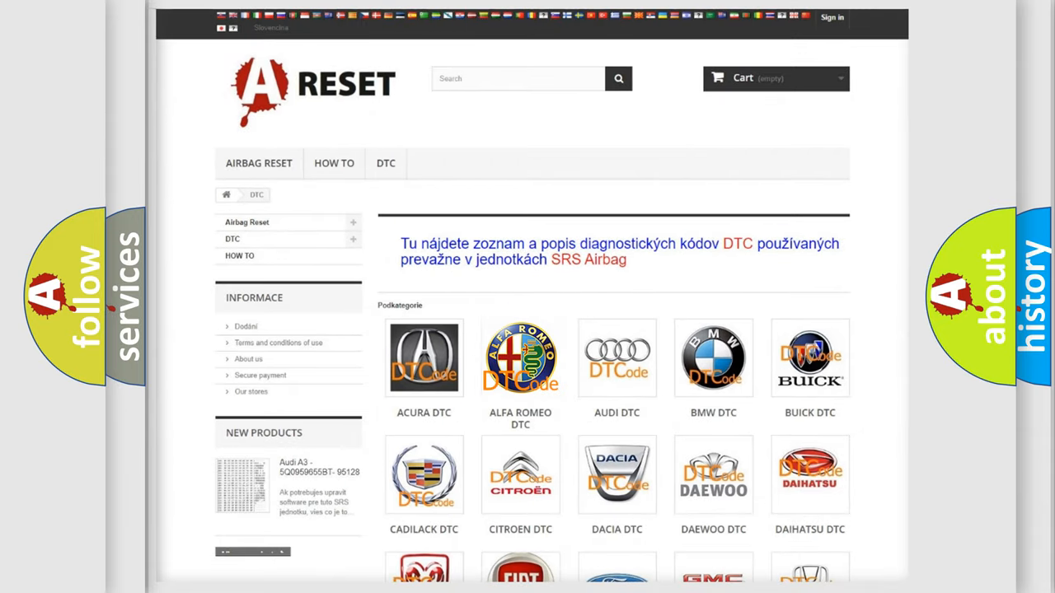
# Open the Alfa Romeo DTC page, browse down its code subcategories, then return to the top.
pyautogui.click(520, 358)
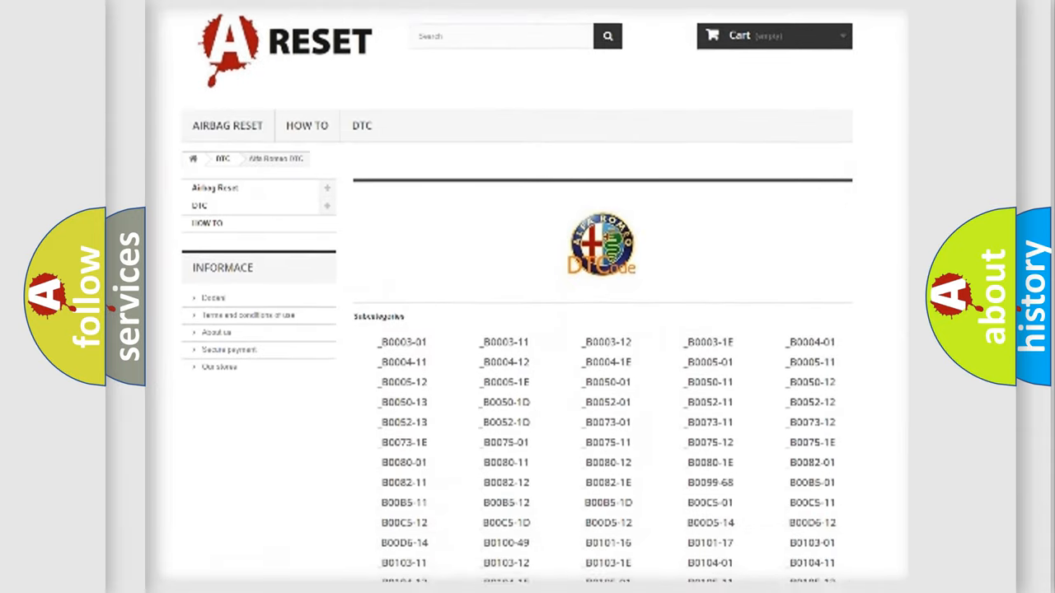
pyautogui.scroll(-3)
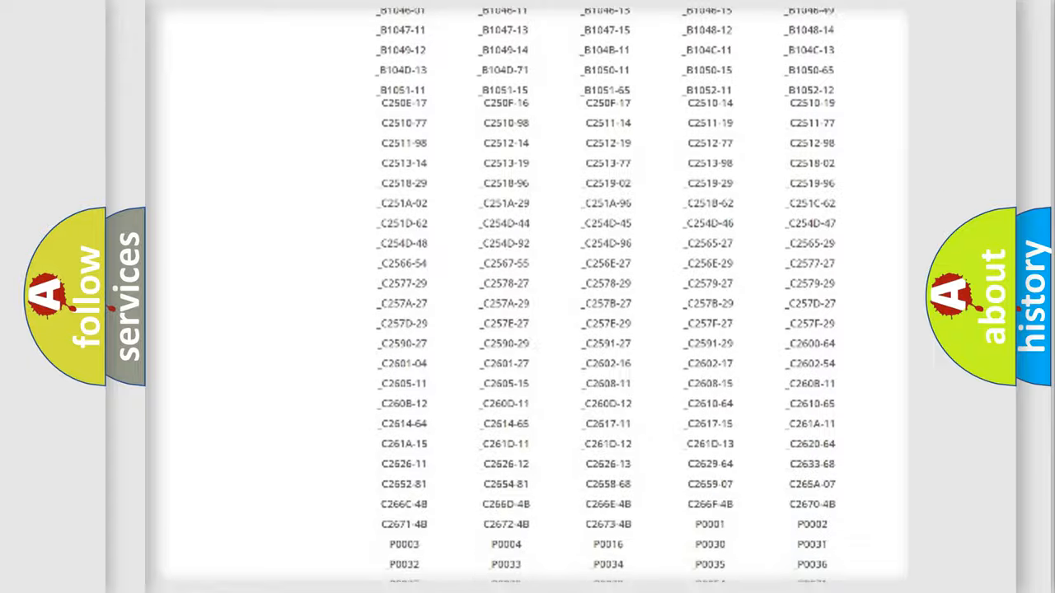
pyautogui.scroll(3)
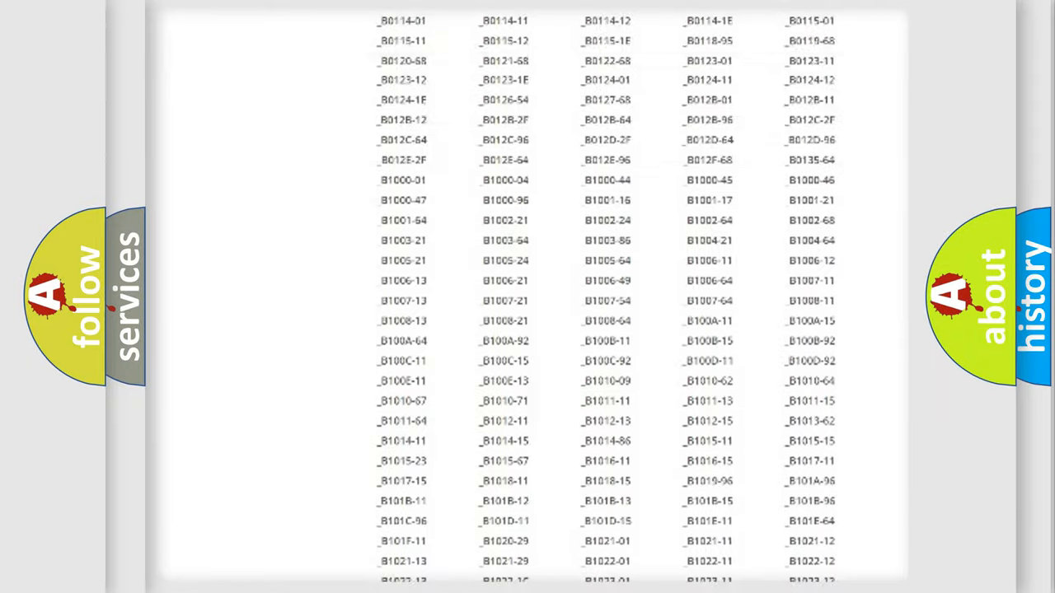
pyautogui.scroll(3)
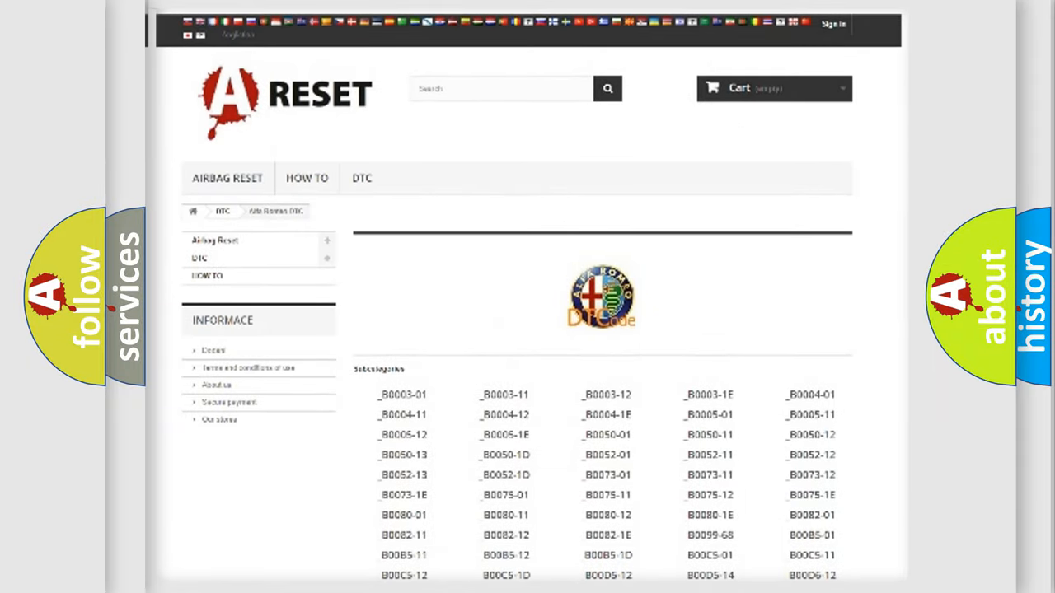